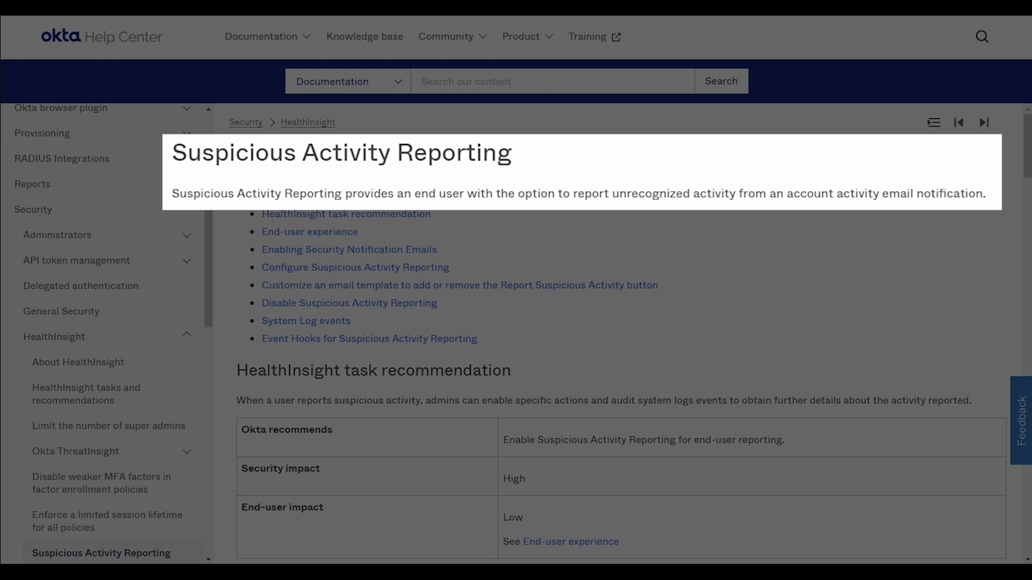
- Leave the Help Center article and bring up the Okta Admin Console org dashboard
scroll(down, 3)
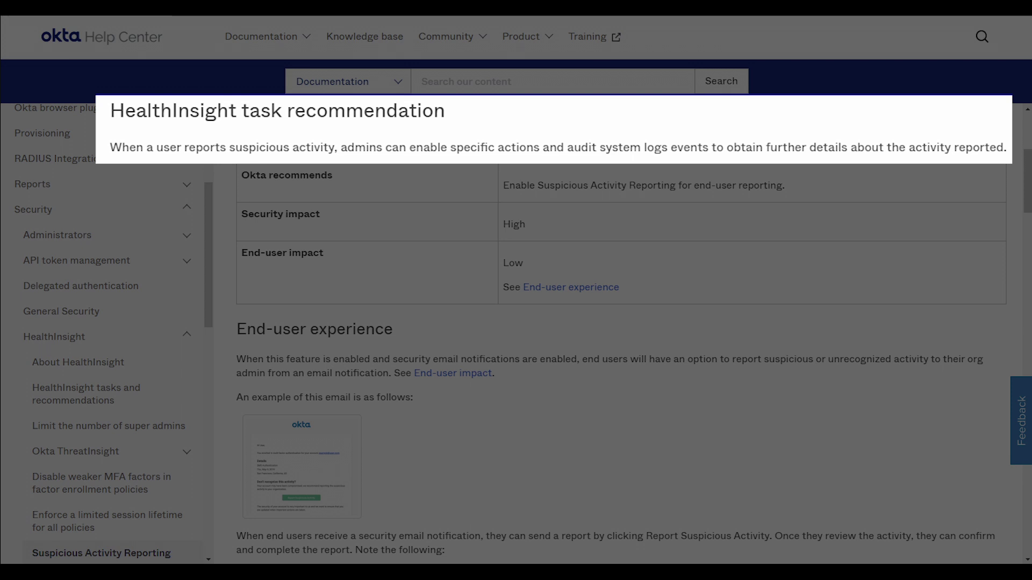
click(301, 467)
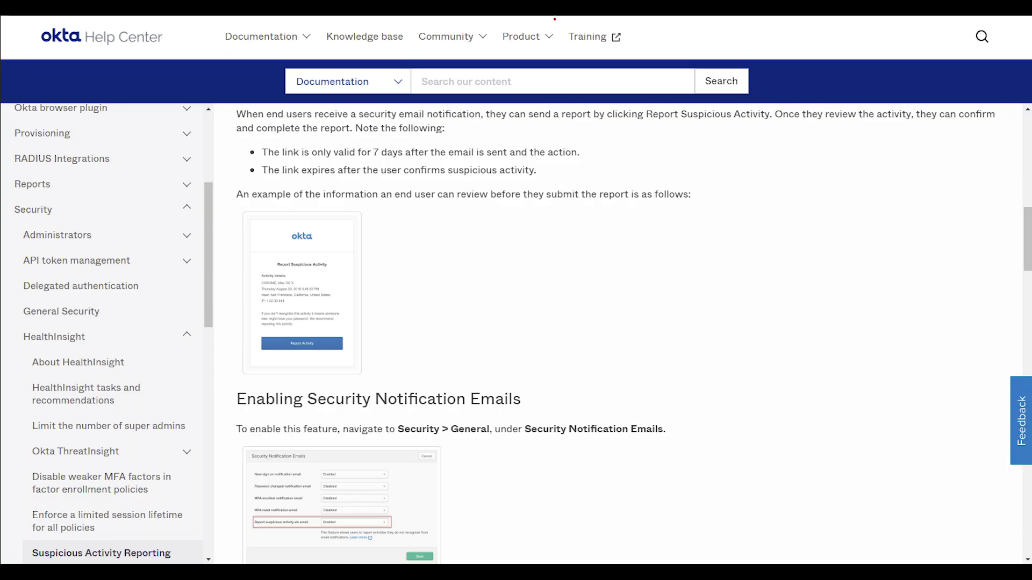
click(301, 293)
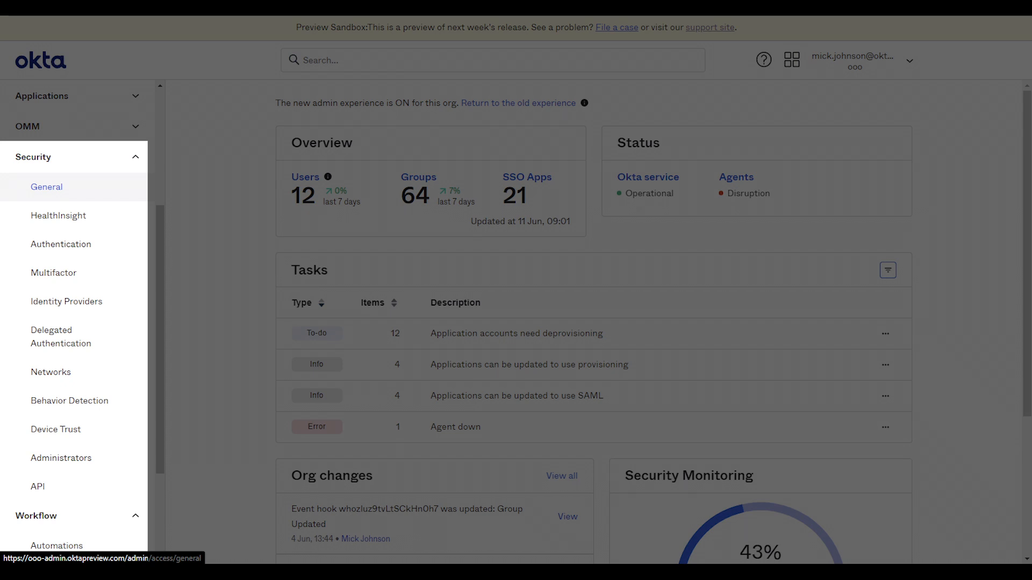
- Open the 'Suspicious Activity Reported' flow showing its event trigger outputs
click(46, 187)
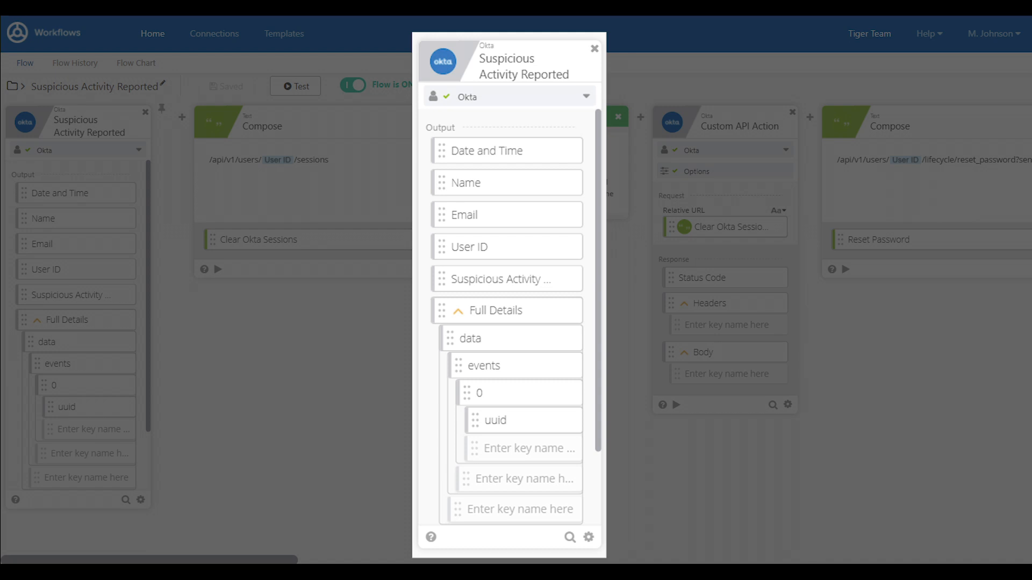
click(593, 48)
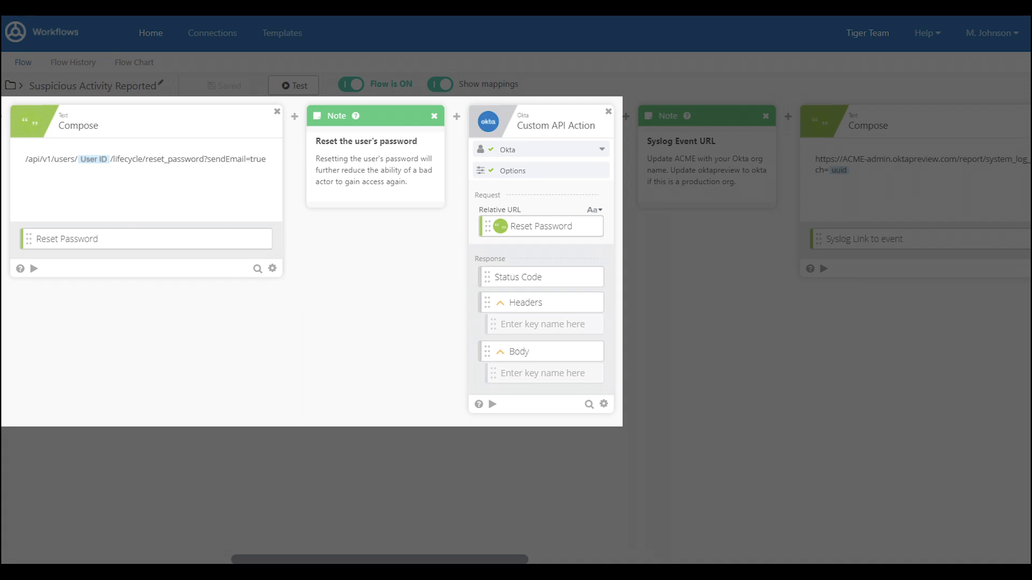
scroll(right, 3)
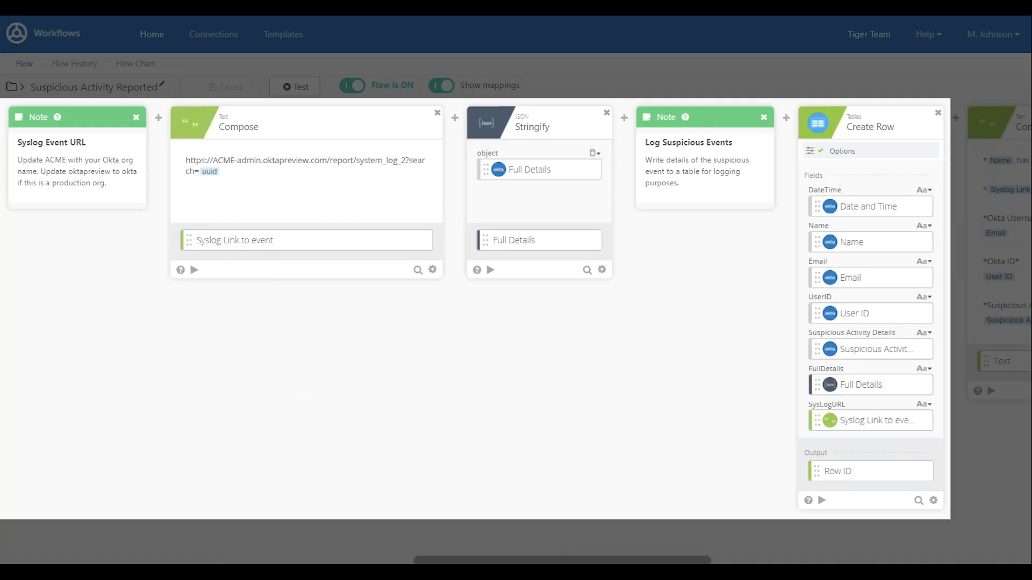